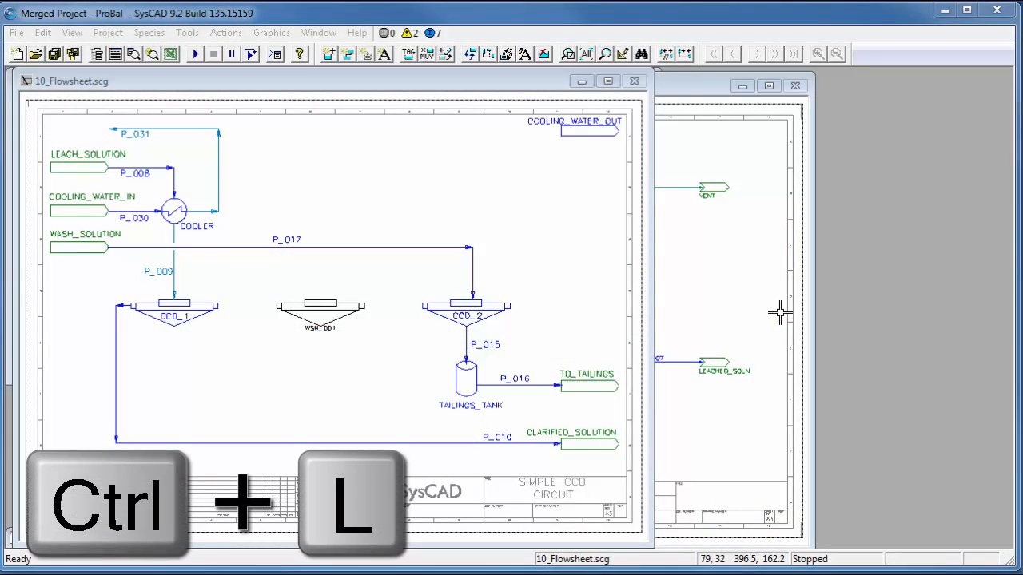
Activate the Insert Link tool from the Graphics menu
left_click(271, 32)
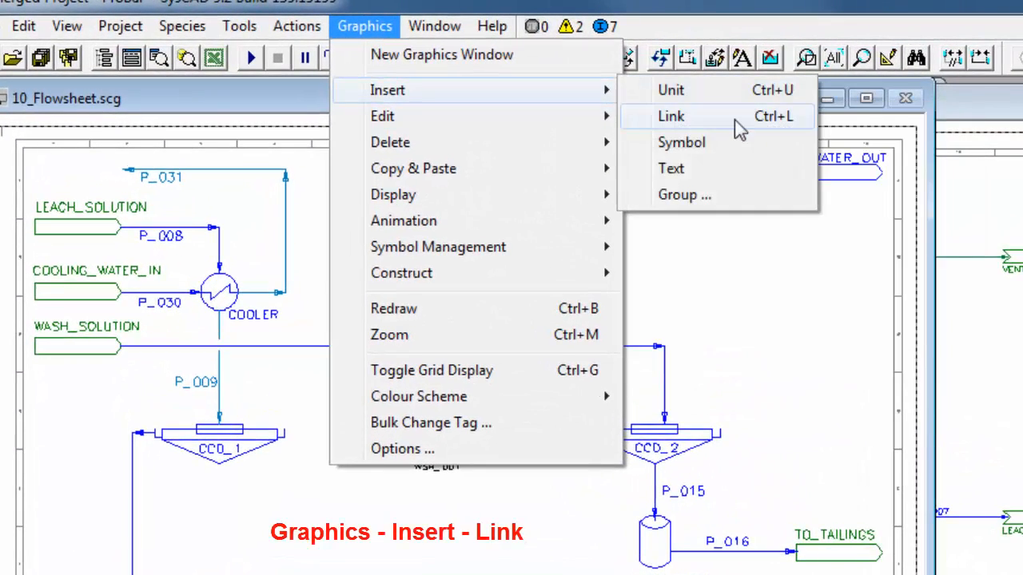
left_click(671, 116)
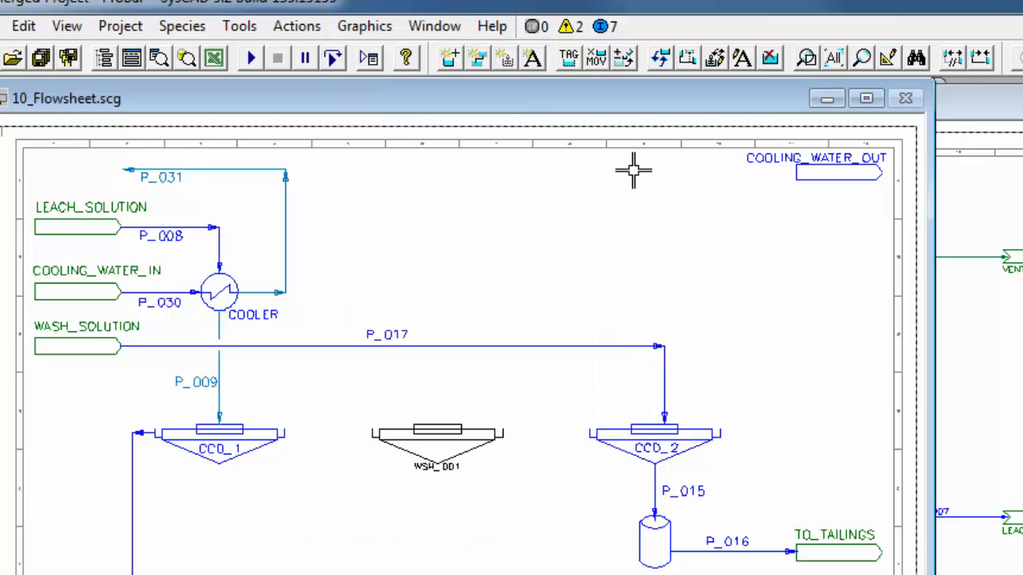
mouse_move(476, 57)
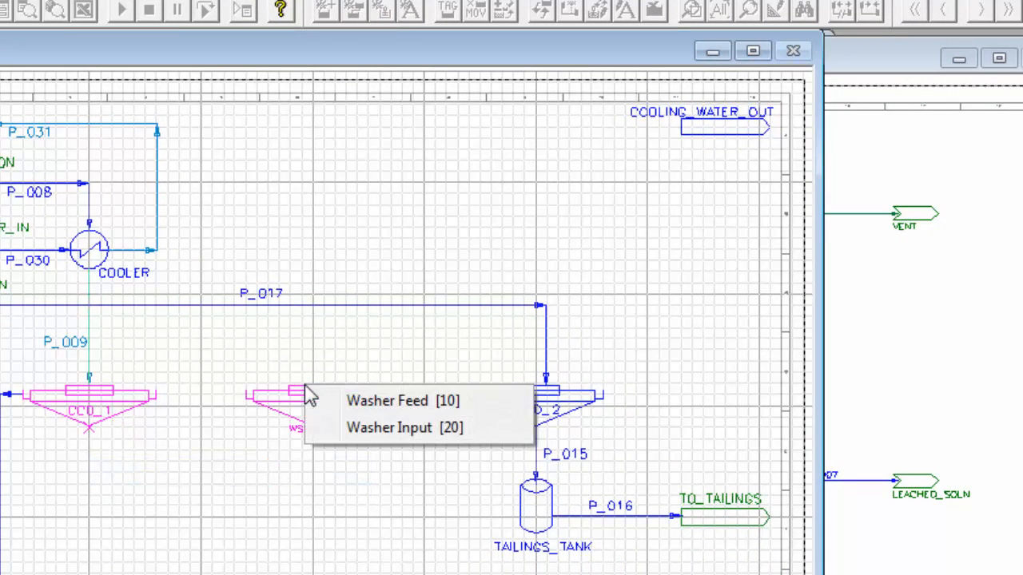
mouse_move(376, 401)
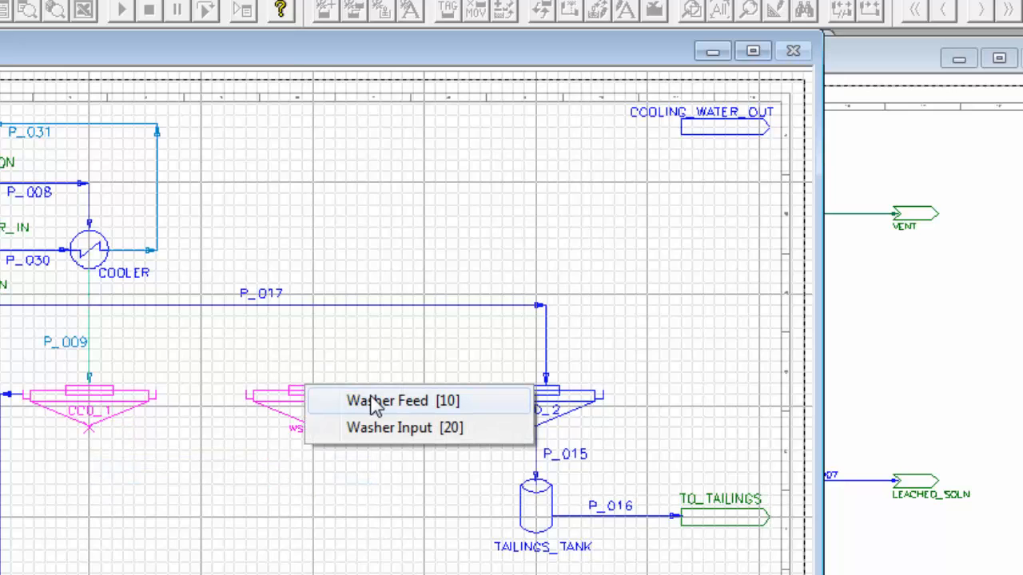
mouse_move(380, 428)
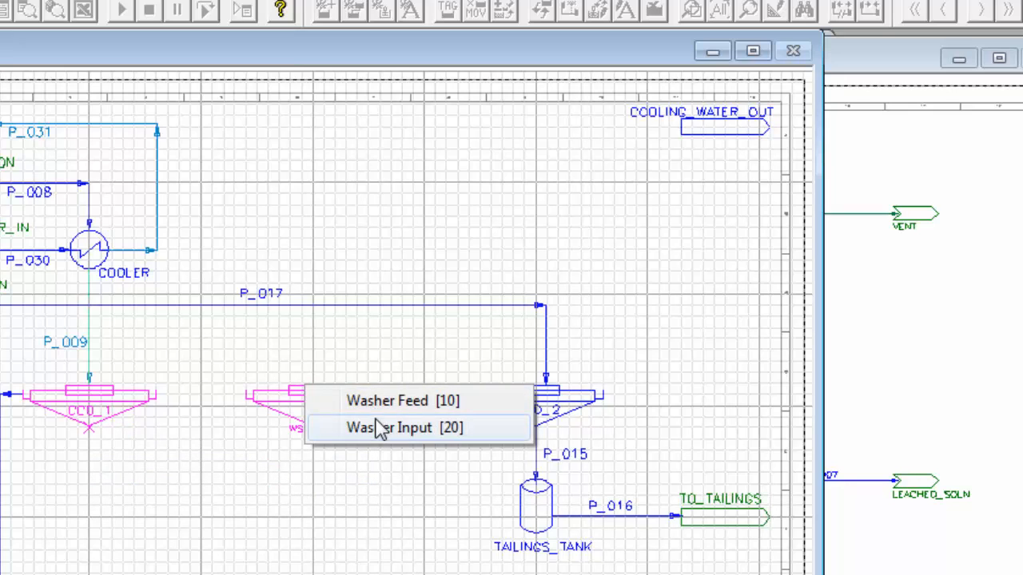
mouse_move(400, 400)
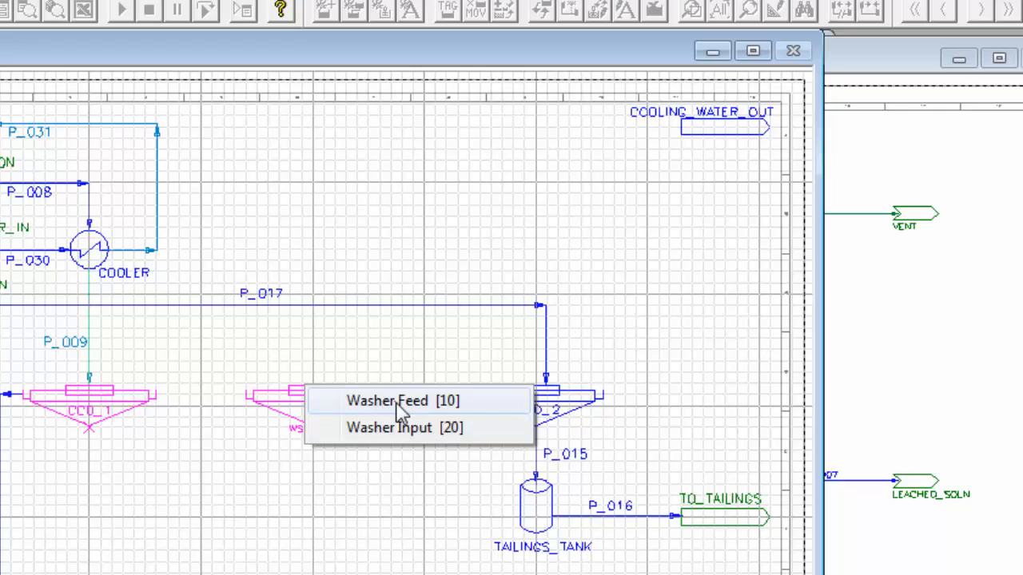
Attach the new link P_011 from CCD_1's underflow to the washer's Washer Feed port
left_click(397, 399)
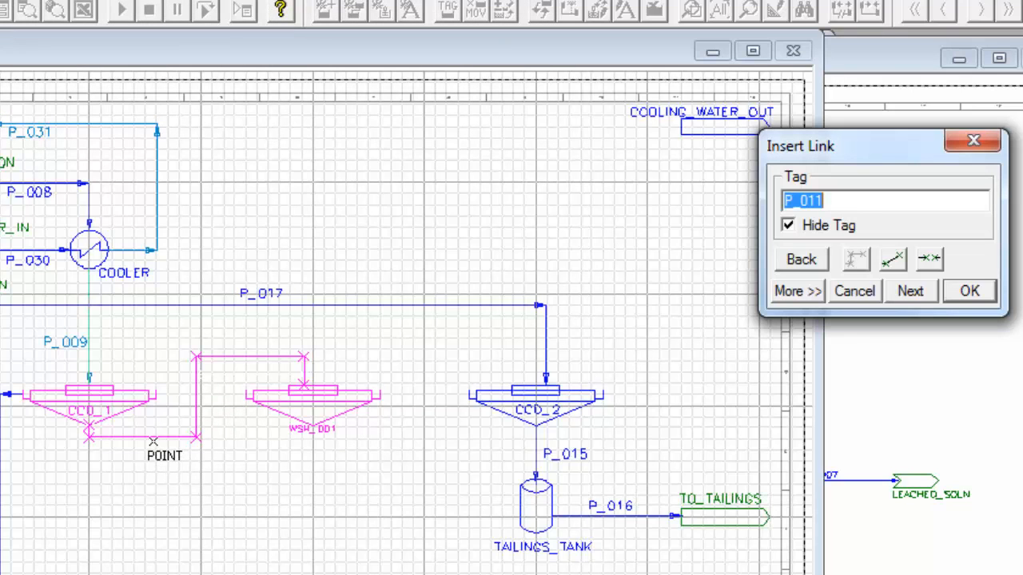
Accept the Insert Link dialog to create link P_011 into washer WSH_001
key("ctrl+shift")
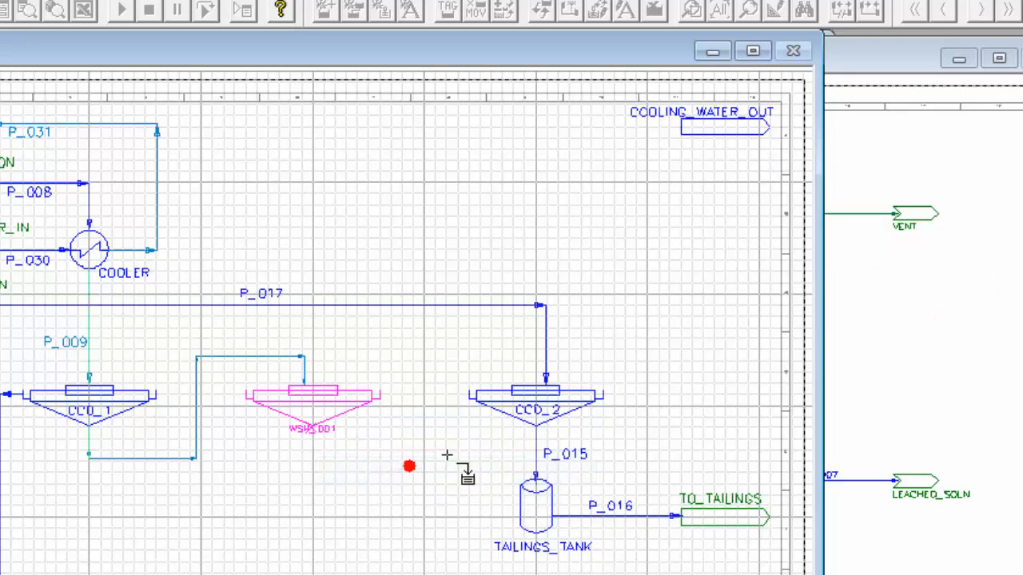
Draw link P_012 from the washer's underflow to CCD_2's feed inlet and accept it
left_click(535, 396)
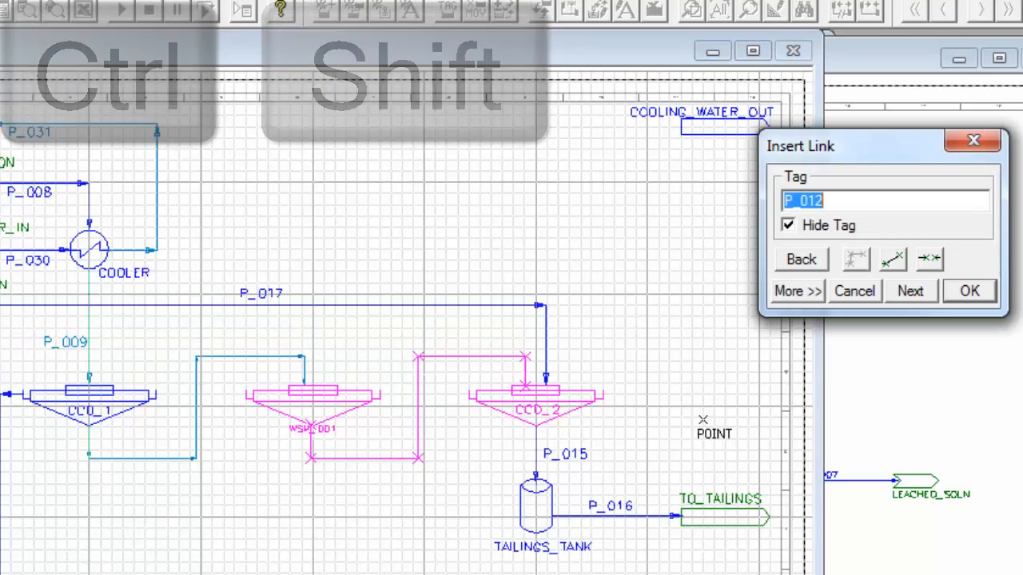
left_click(968, 291)
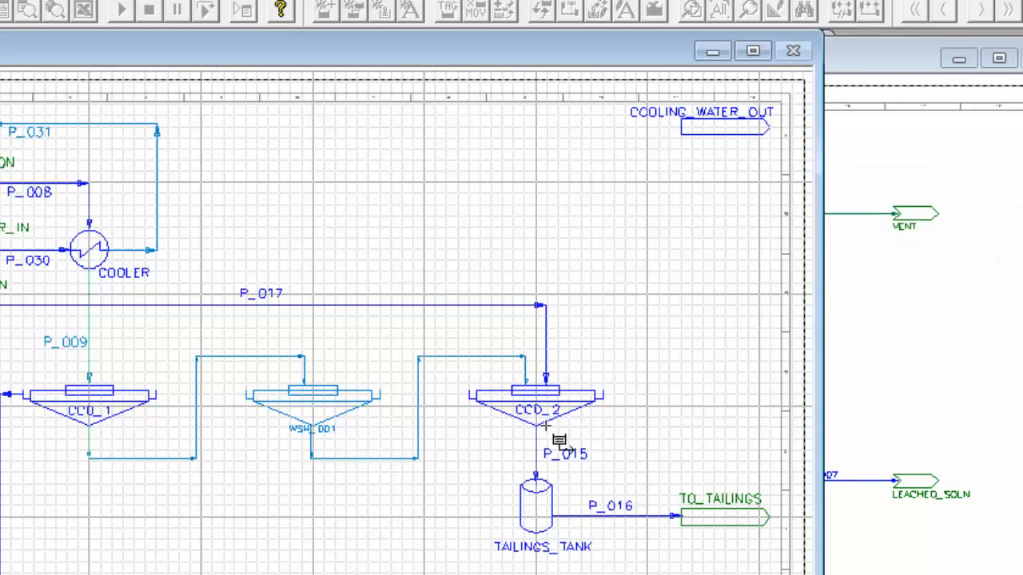
mouse_move(479, 403)
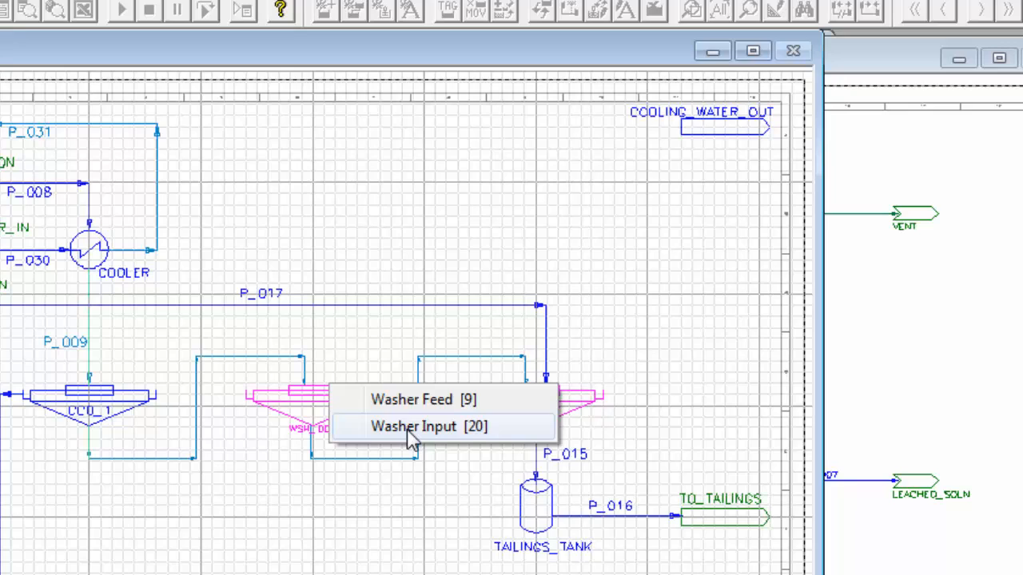
Link CCD_2's overflow into the washer and the washer's overflow P_014 into CCD_1's Washer Input
left_click(431, 425)
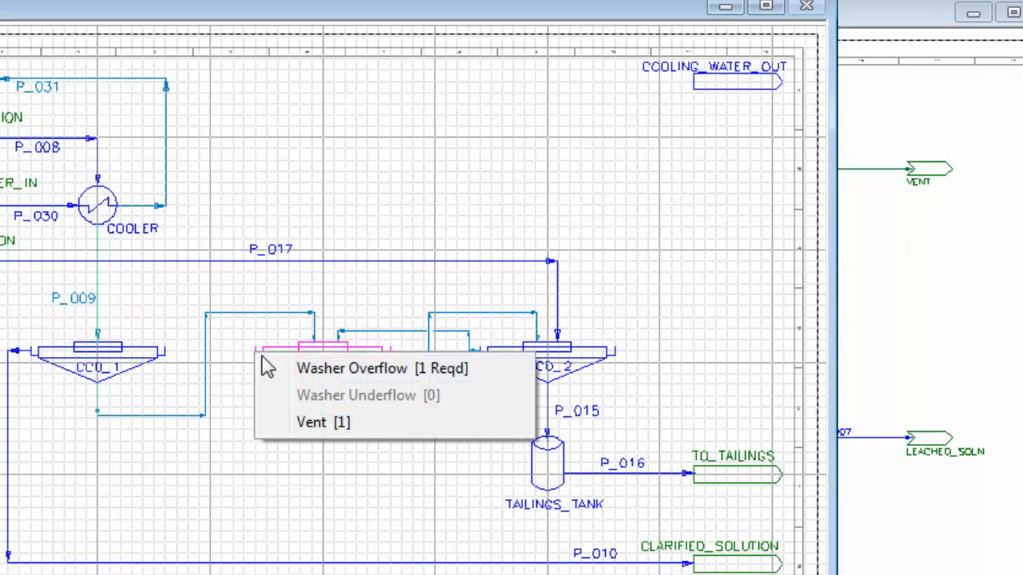
left_click(351, 368)
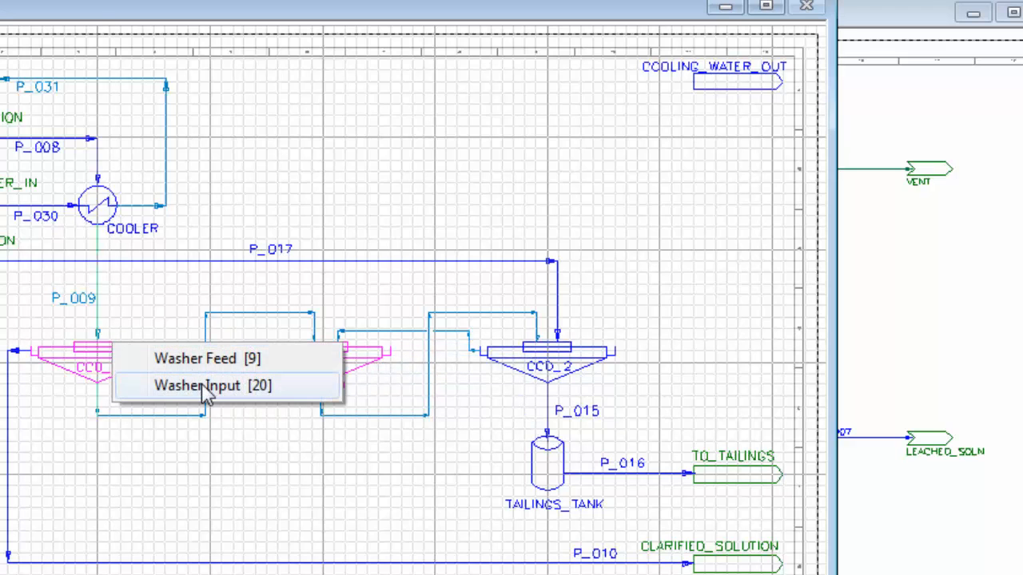
left_click(205, 386)
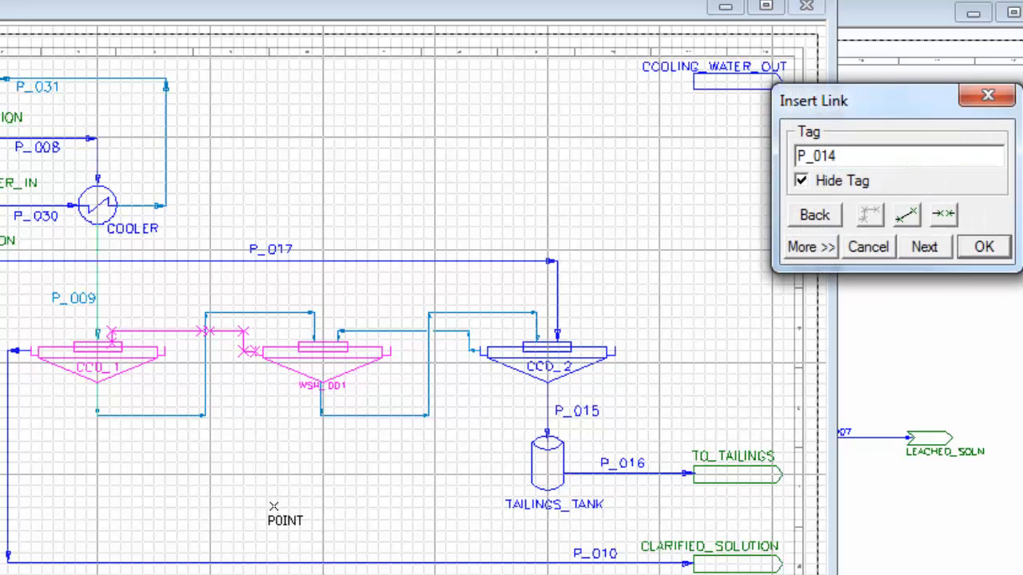
left_click(984, 246)
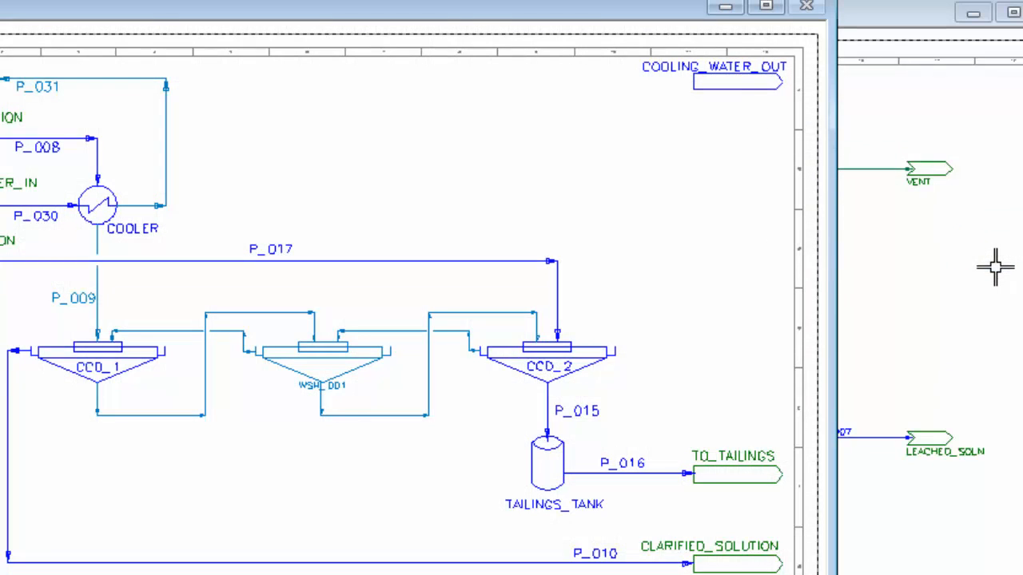